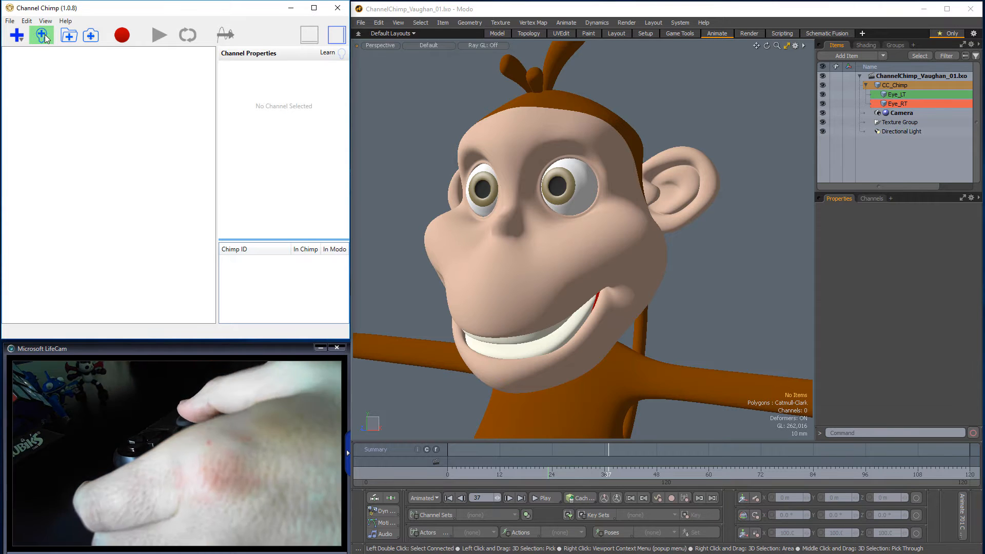
Step: Add a gamepad Left Stick Y-Axis channel, range -35 to 35, with Chimp ID RotX
left_click(42, 35)
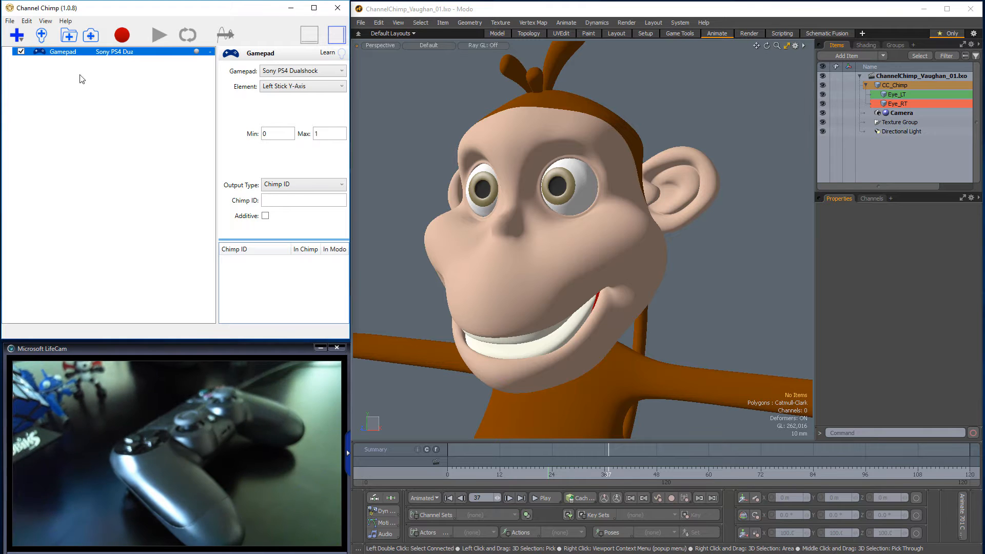
left_click(277, 133)
type("-35")
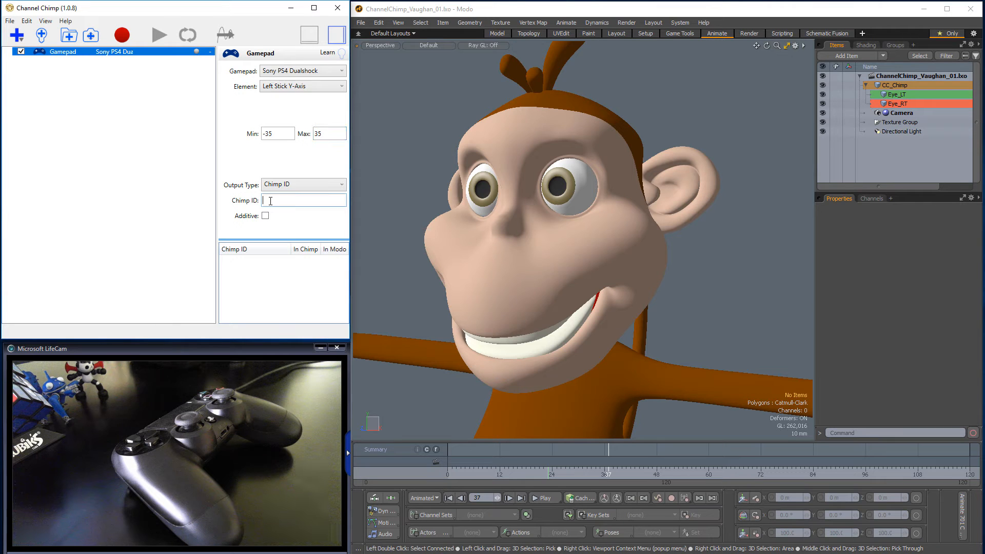
type("RotX")
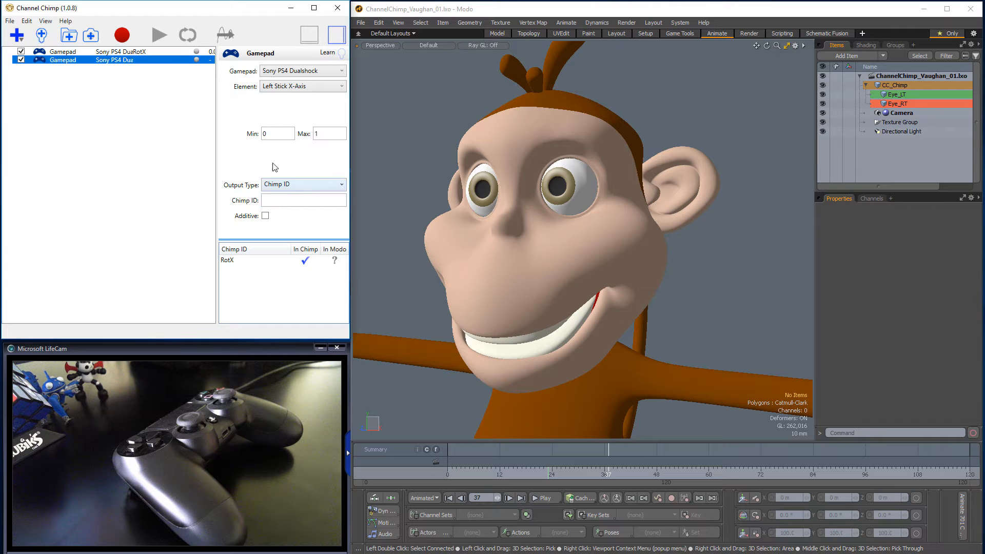
Step: Set the second gamepad channel to Left Stick X-Axis, range -60 to 60, Chimp ID RotY
type("-60")
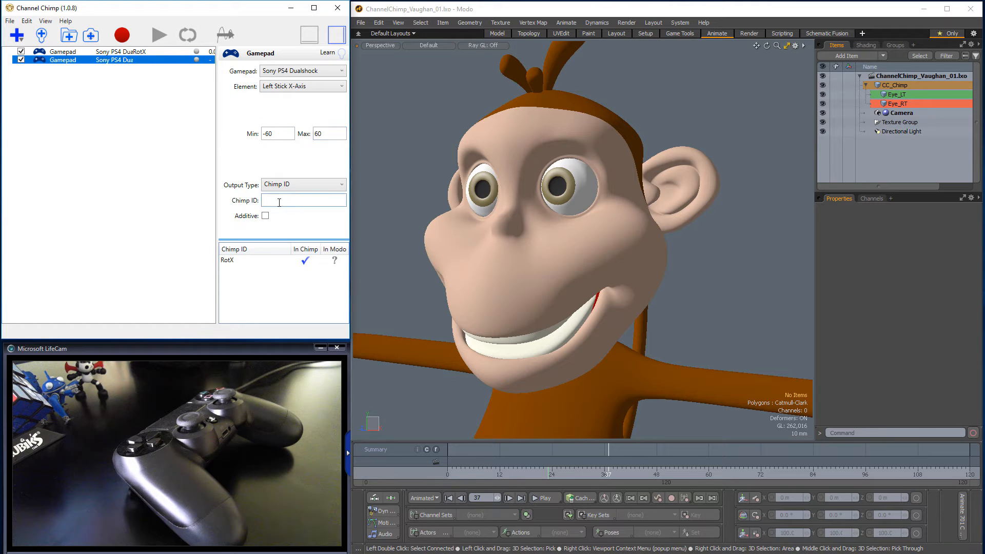
type("RotY")
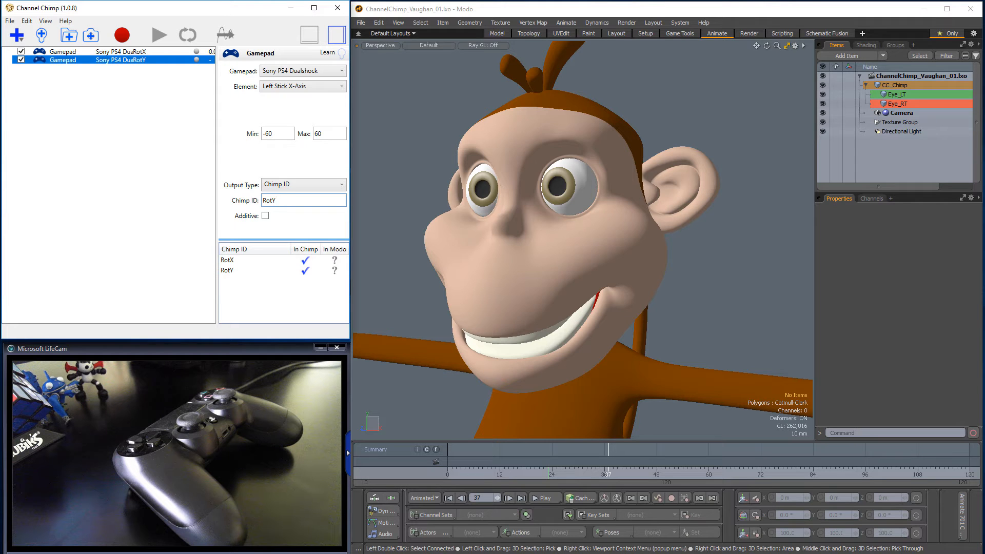
Step: Connect the eye item's rotation channels to the RotX and RotY Chimp IDs in Modo
left_click(898, 94)
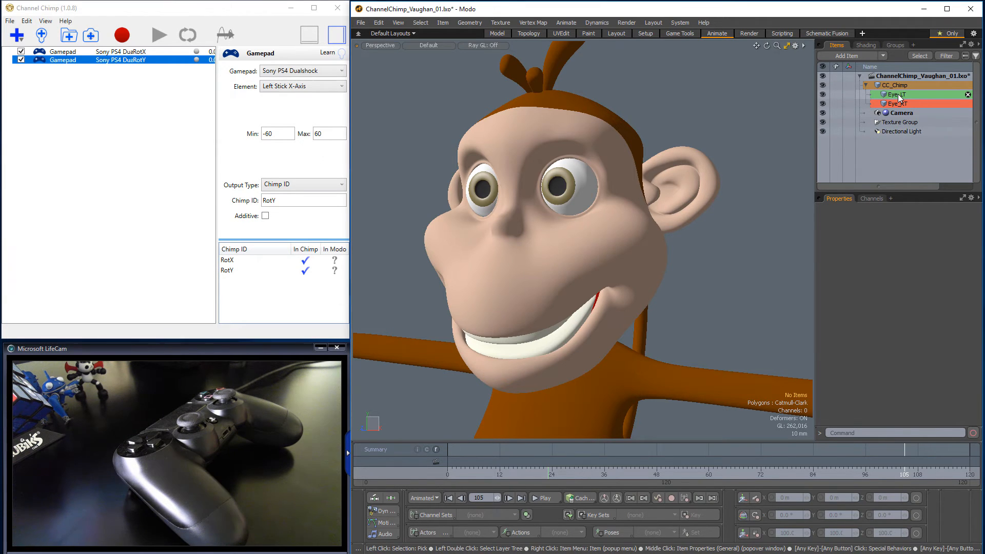
right_click(896, 102)
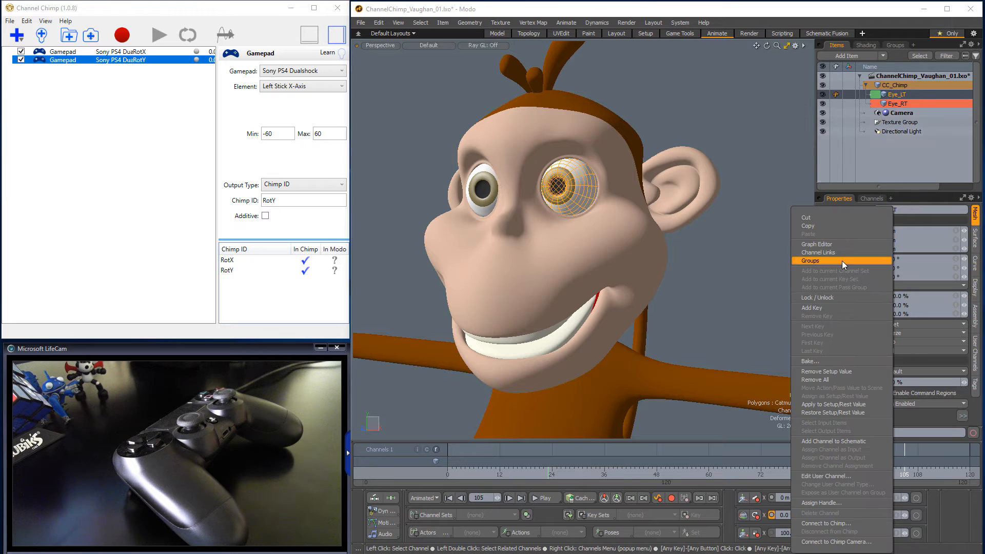
left_click(826, 522)
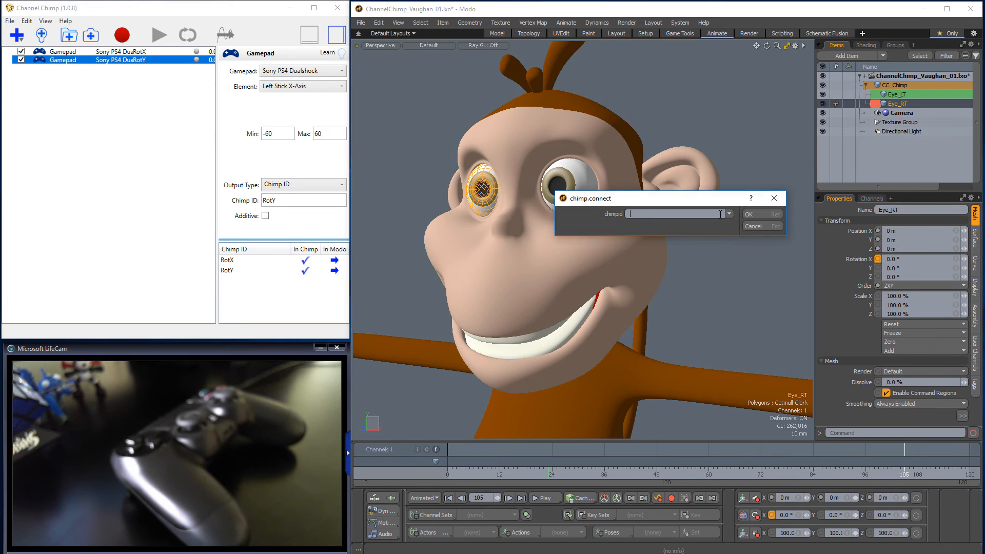
left_click(752, 225)
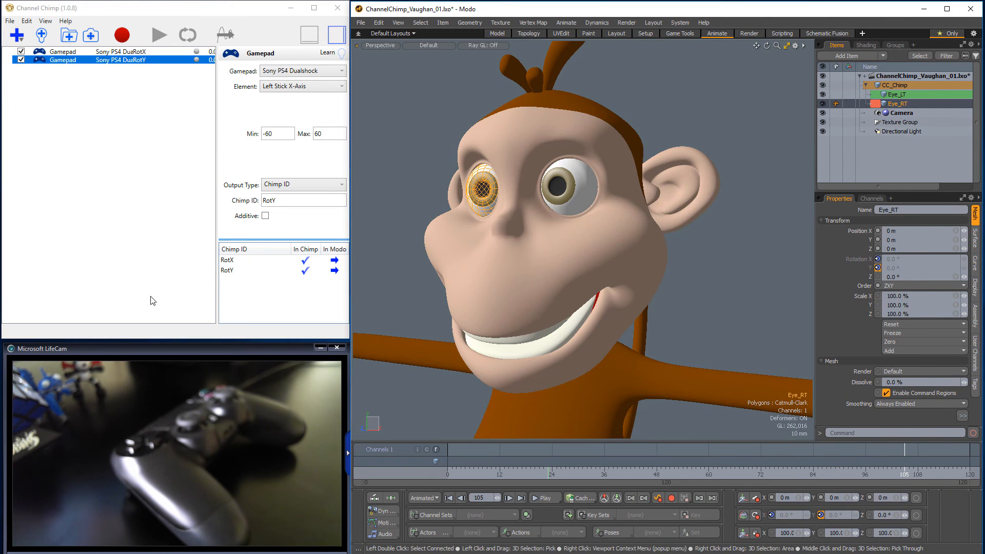